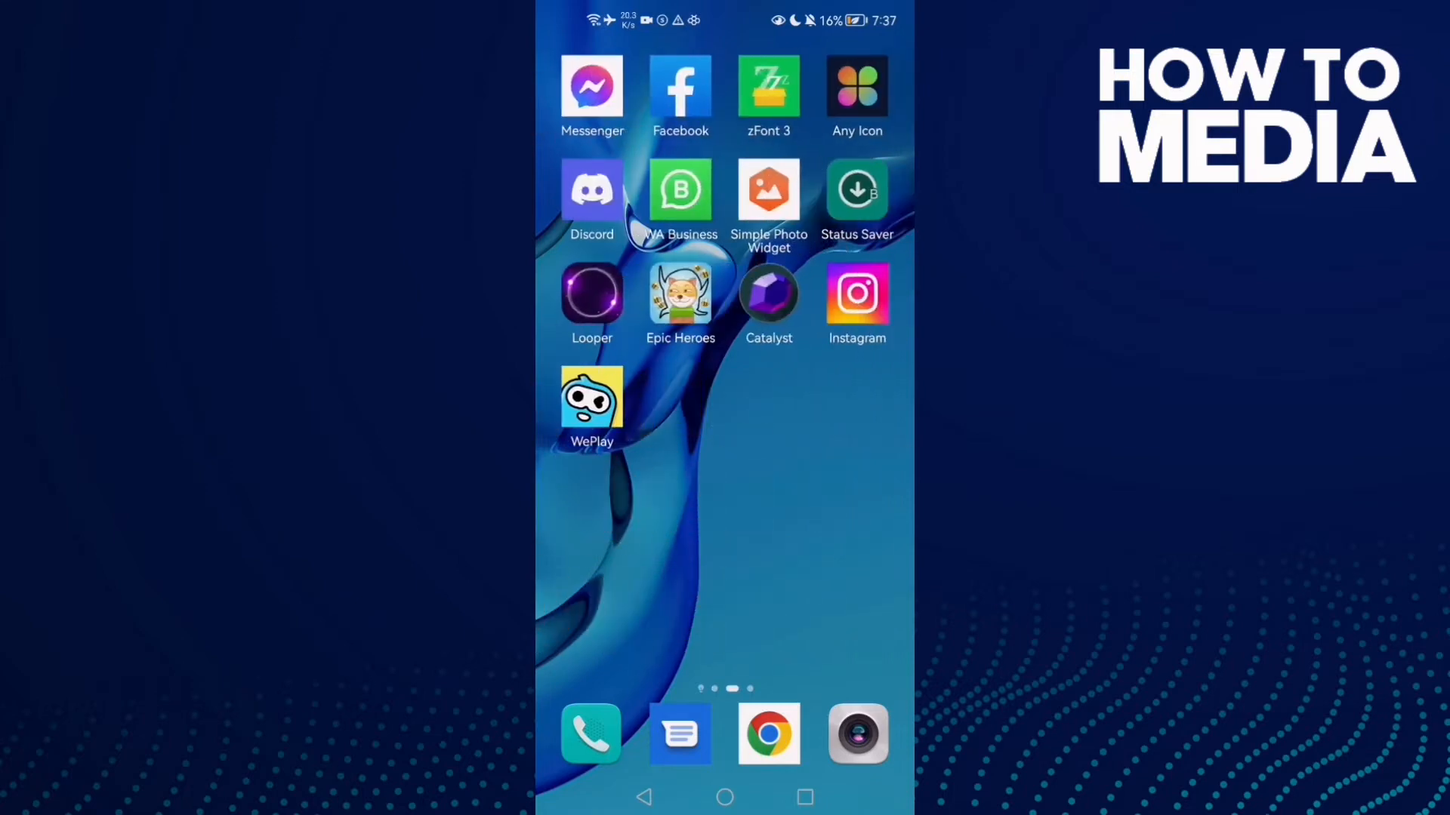
Reach the Preferences section of Facebook's Settings & privacy page.
click(680, 97)
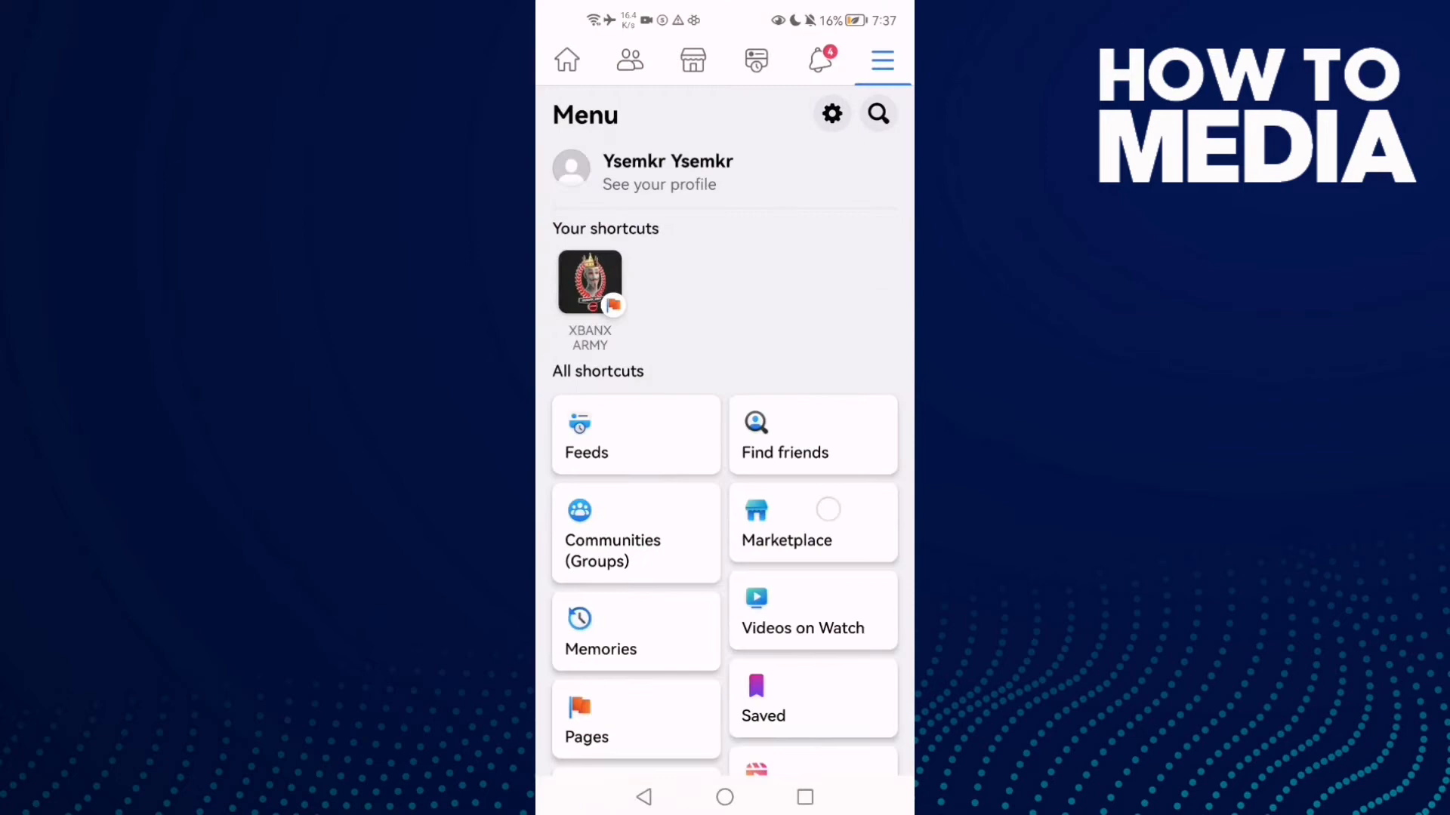
scroll(down, 3)
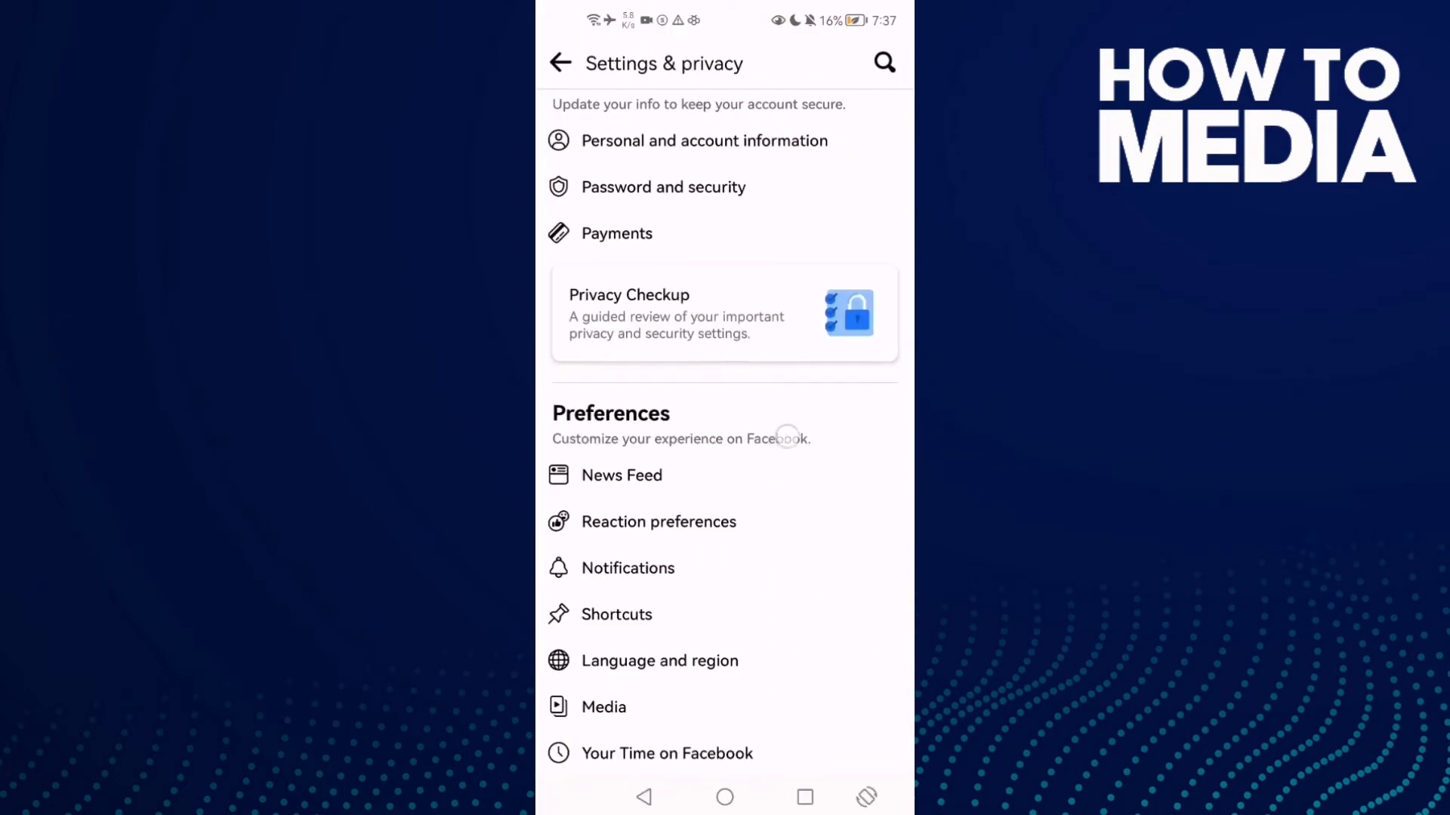
scroll(up, 3)
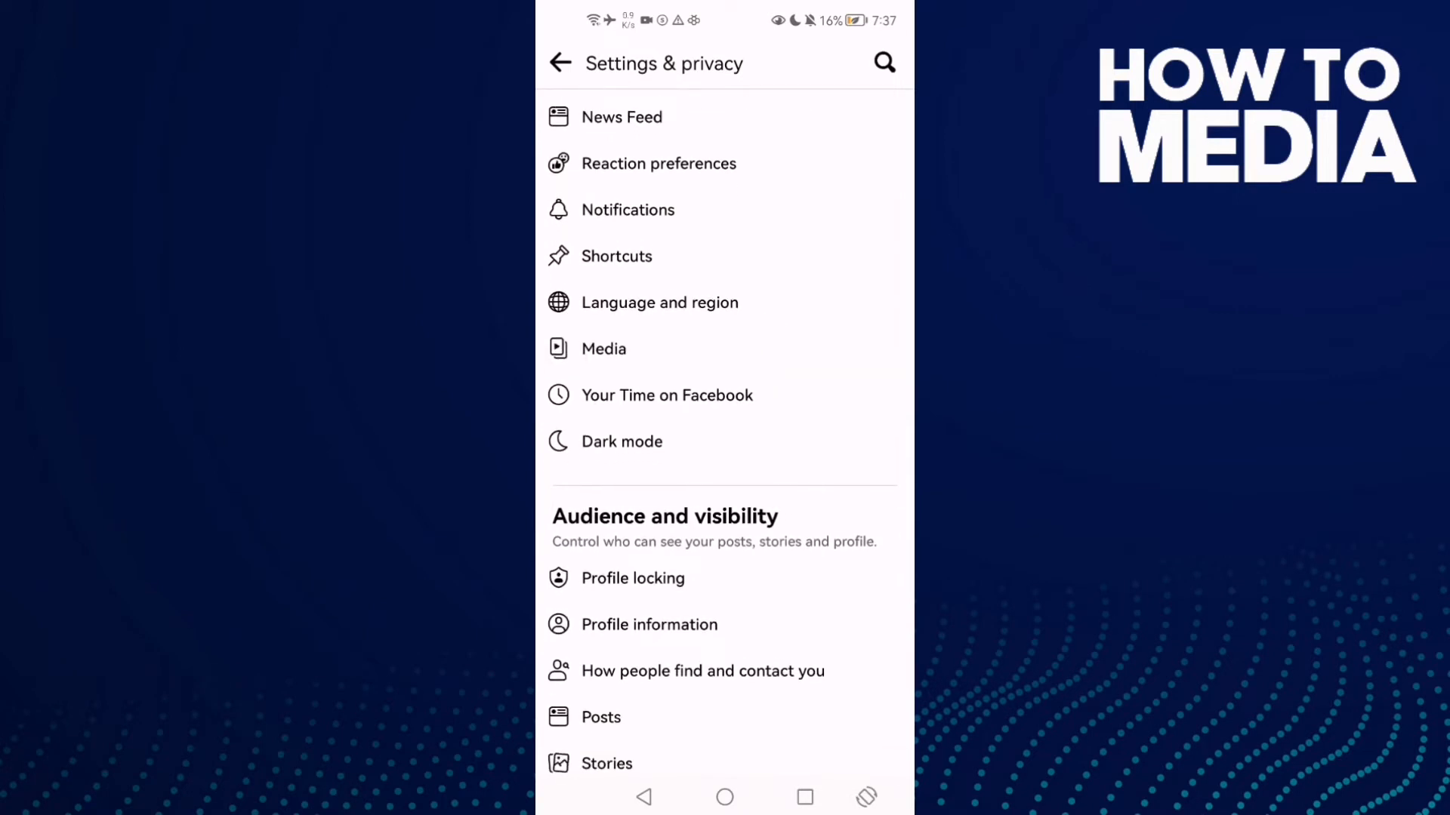
In Media settings, switch on 'Videos start with sound'.
click(603, 349)
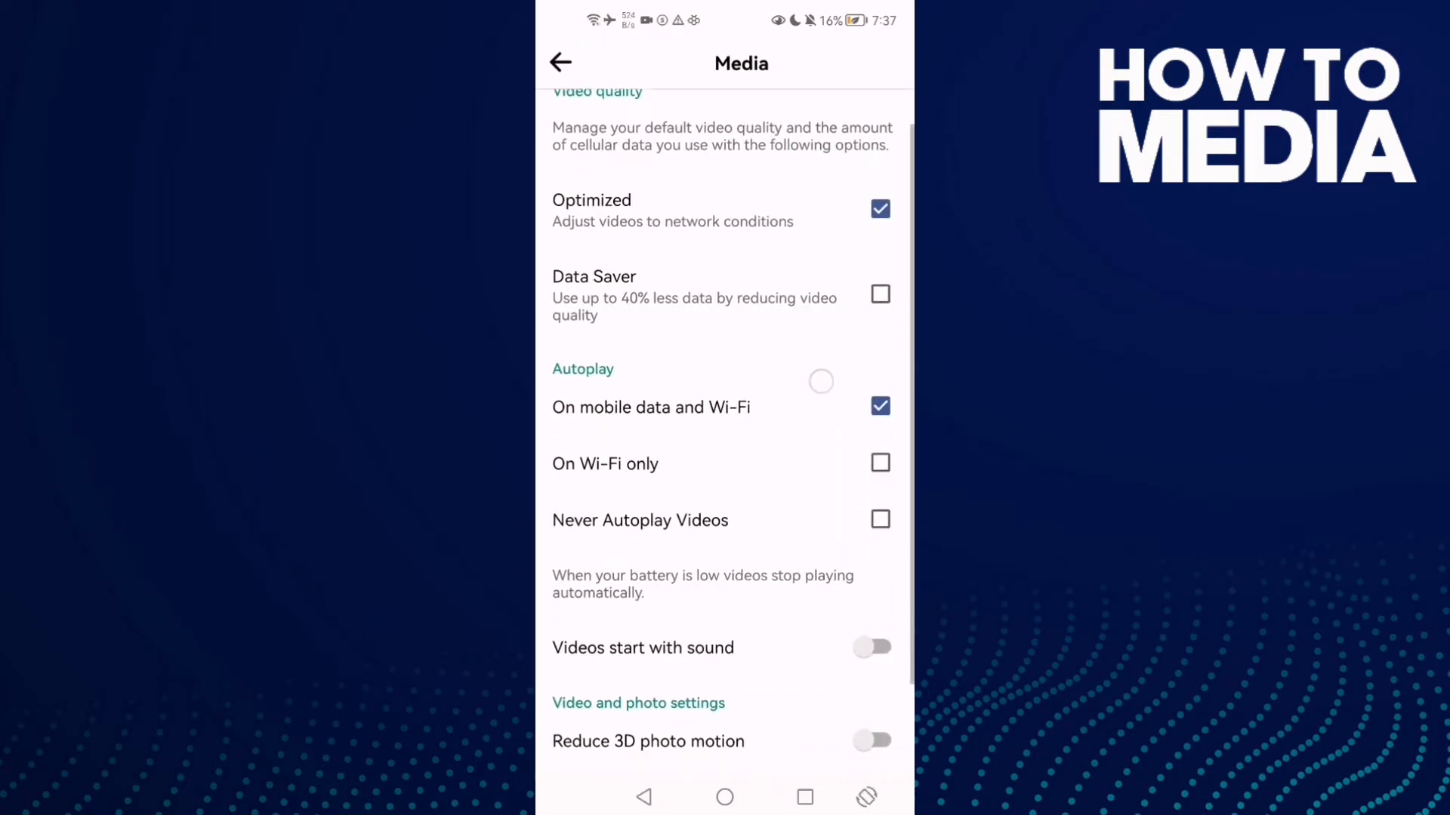
scroll(up, 3)
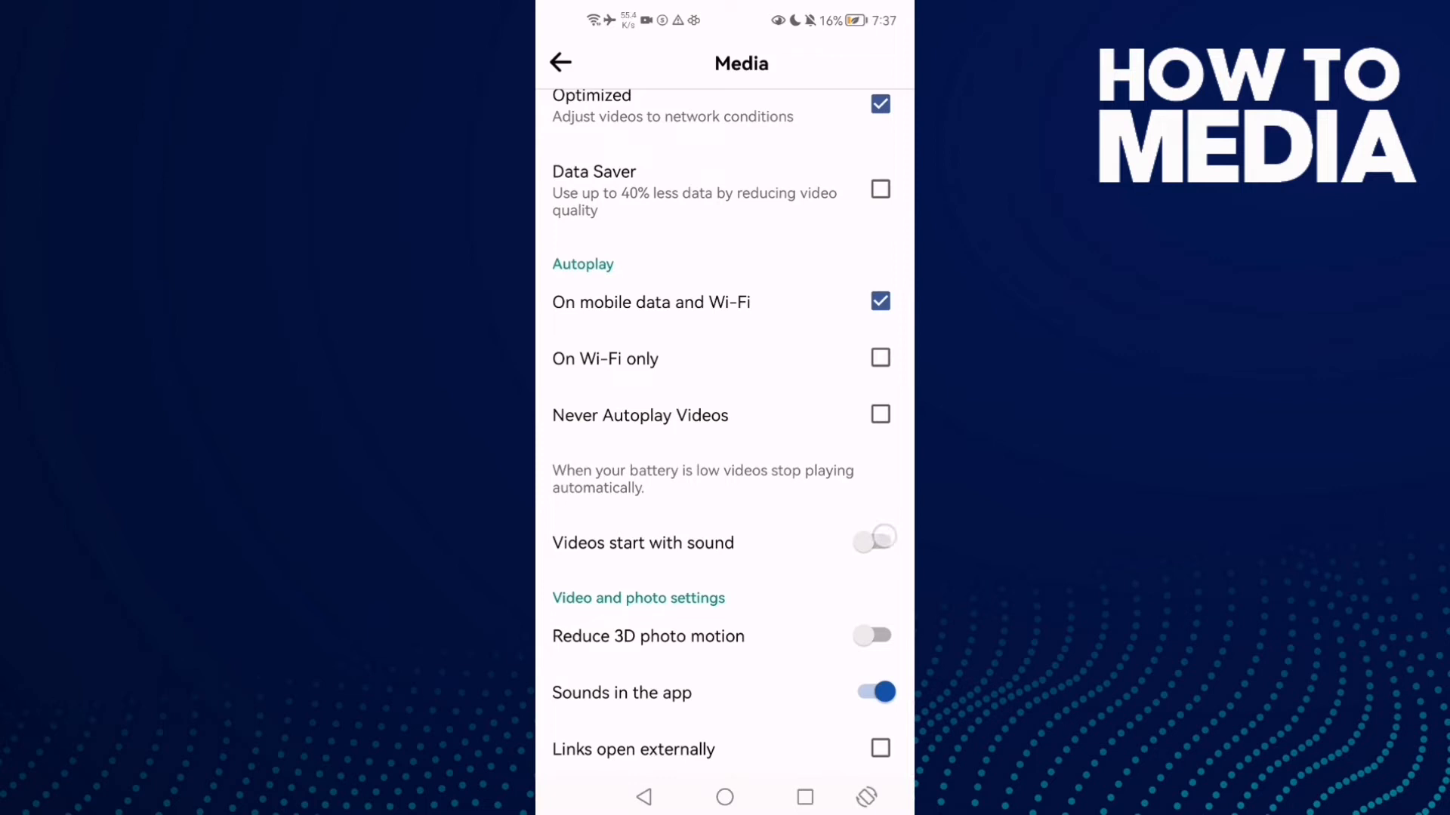
click(874, 542)
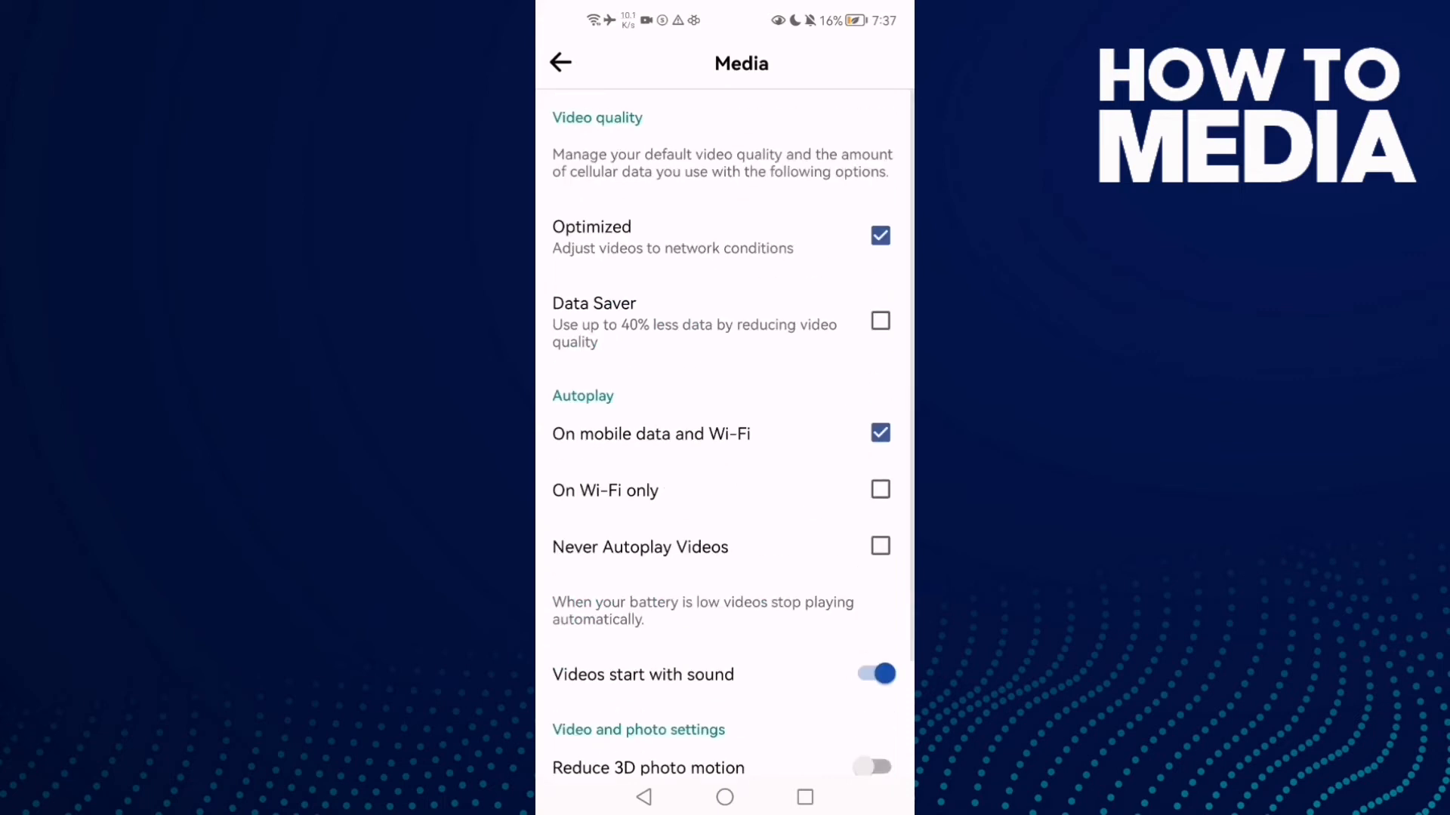
Switch off 'Sounds in the app', leaving videos starting with sound.
scroll(down, 3)
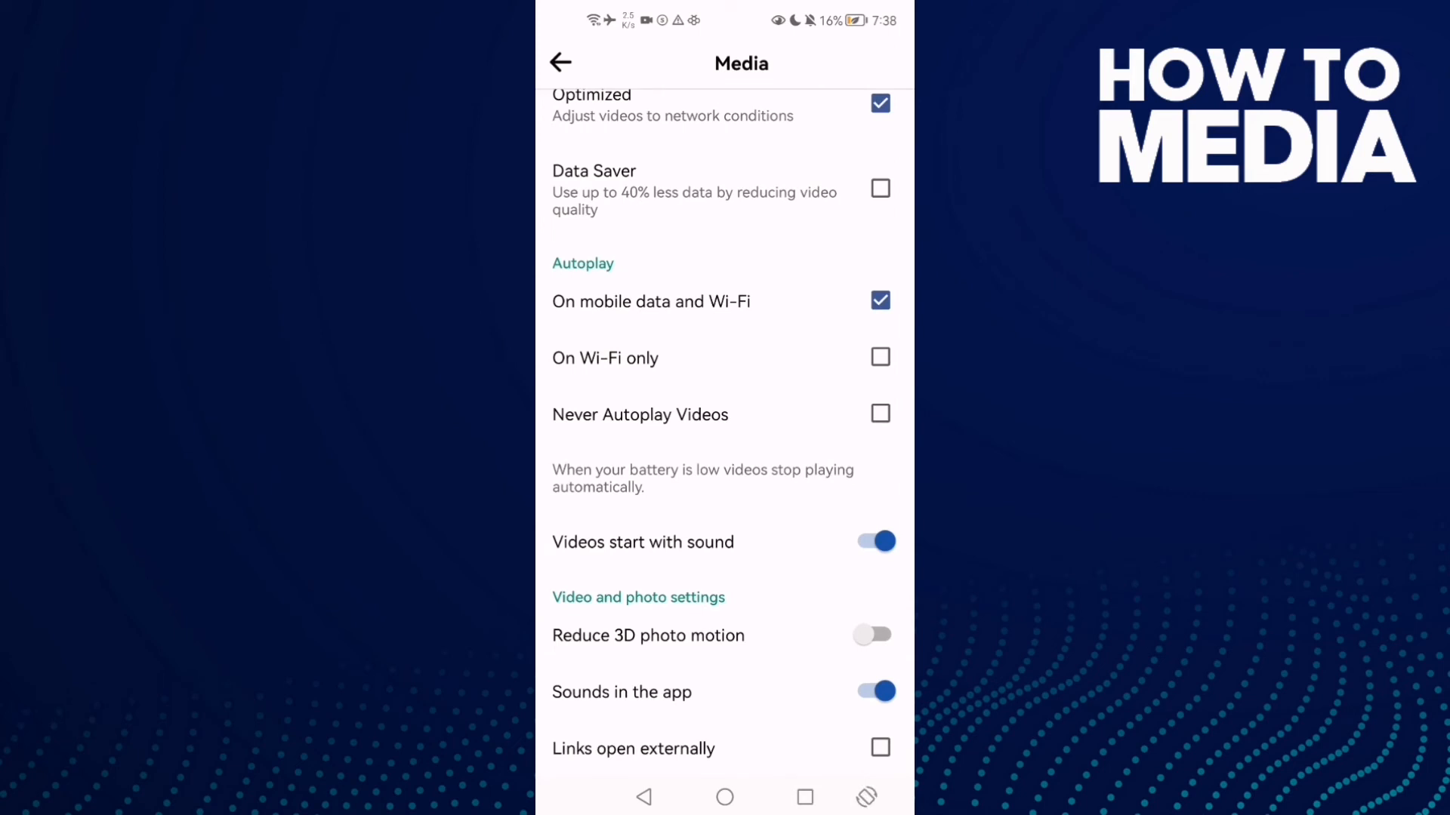
click(870, 691)
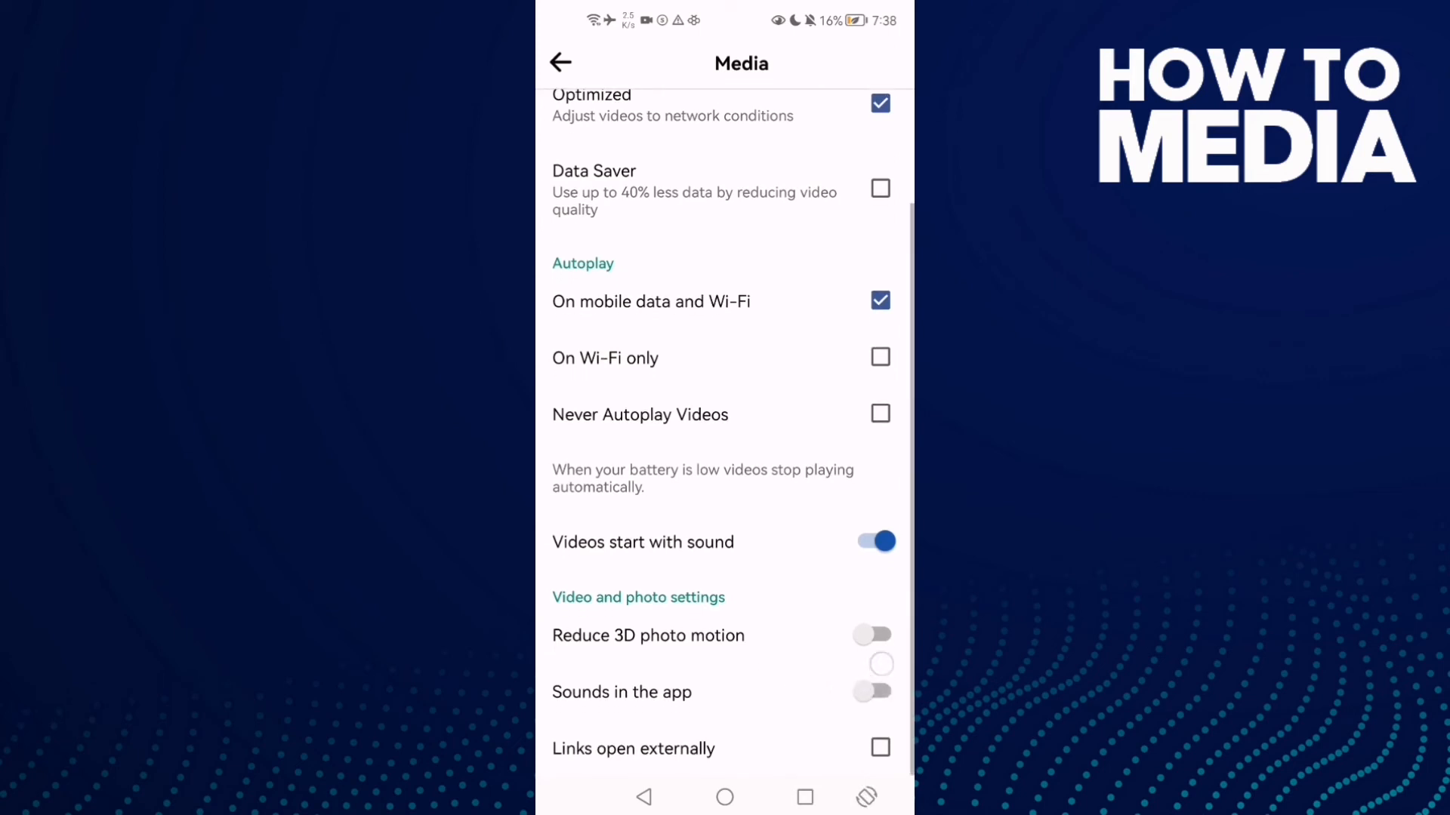